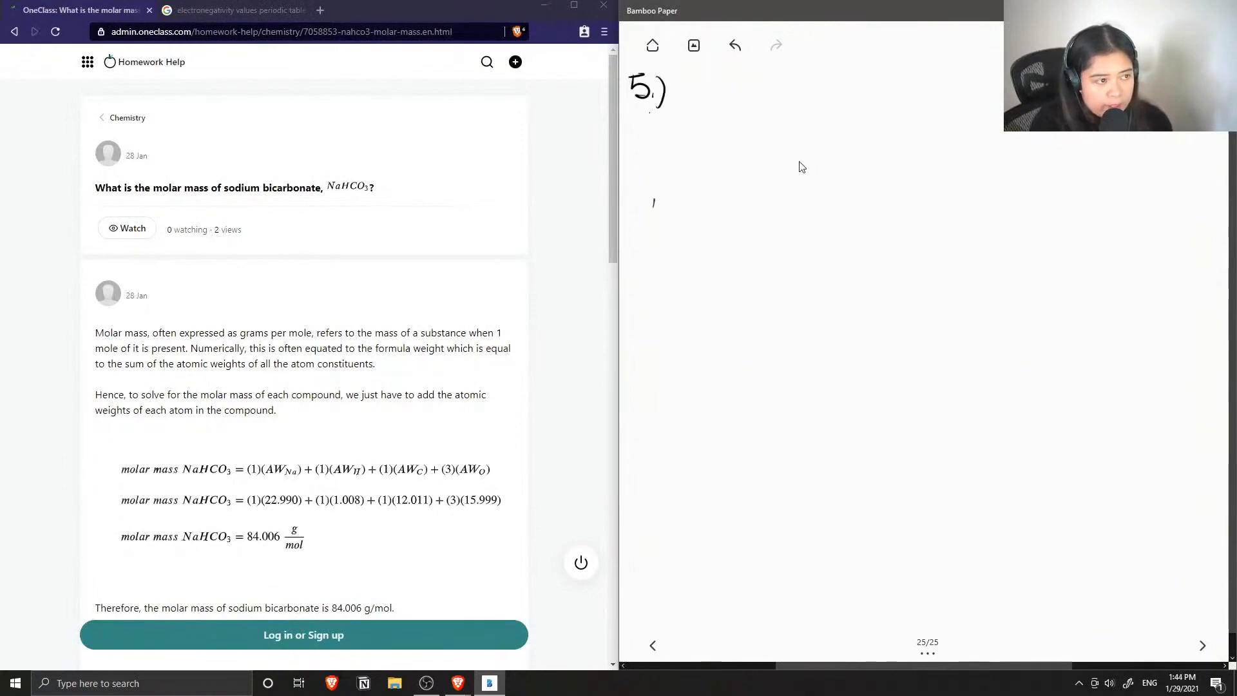
- Write M_NaHCO3 = M_Na + M_H + M_C + 3M_O under problem 5
drag(652, 206, 687, 166)
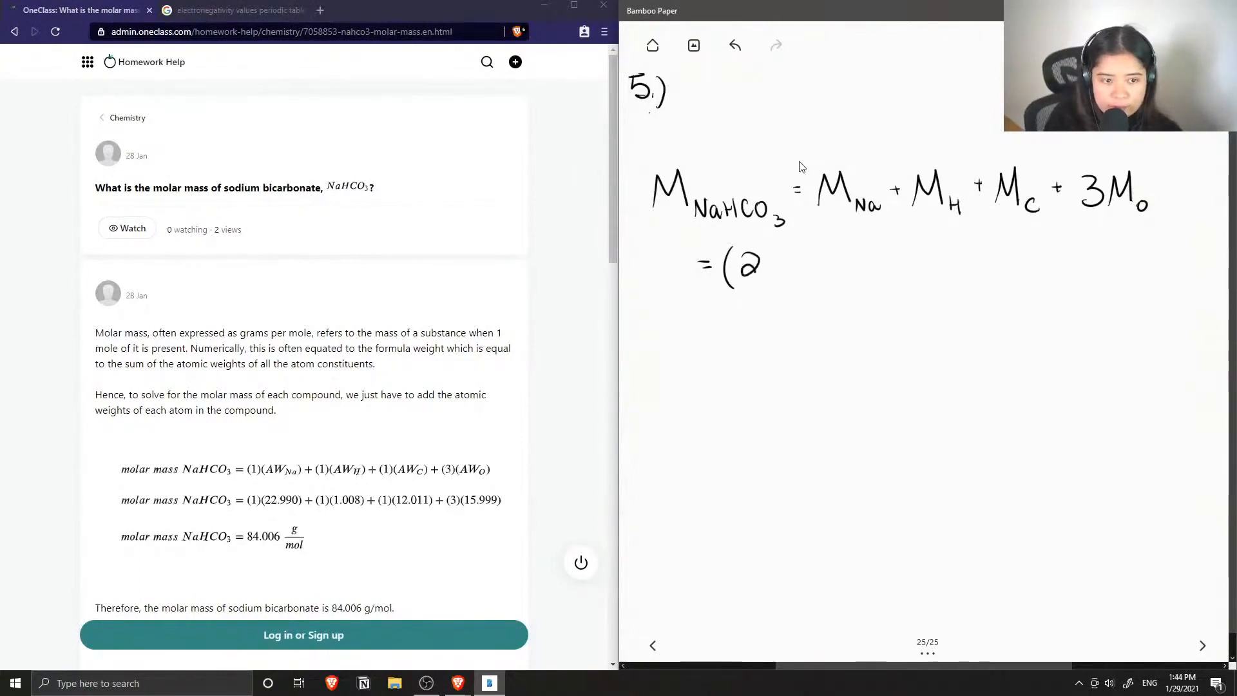
- Write = (22.99) + (1.01) + (12.01) + 3(16) g/mol = 84.01 g/mol
text(2.9)
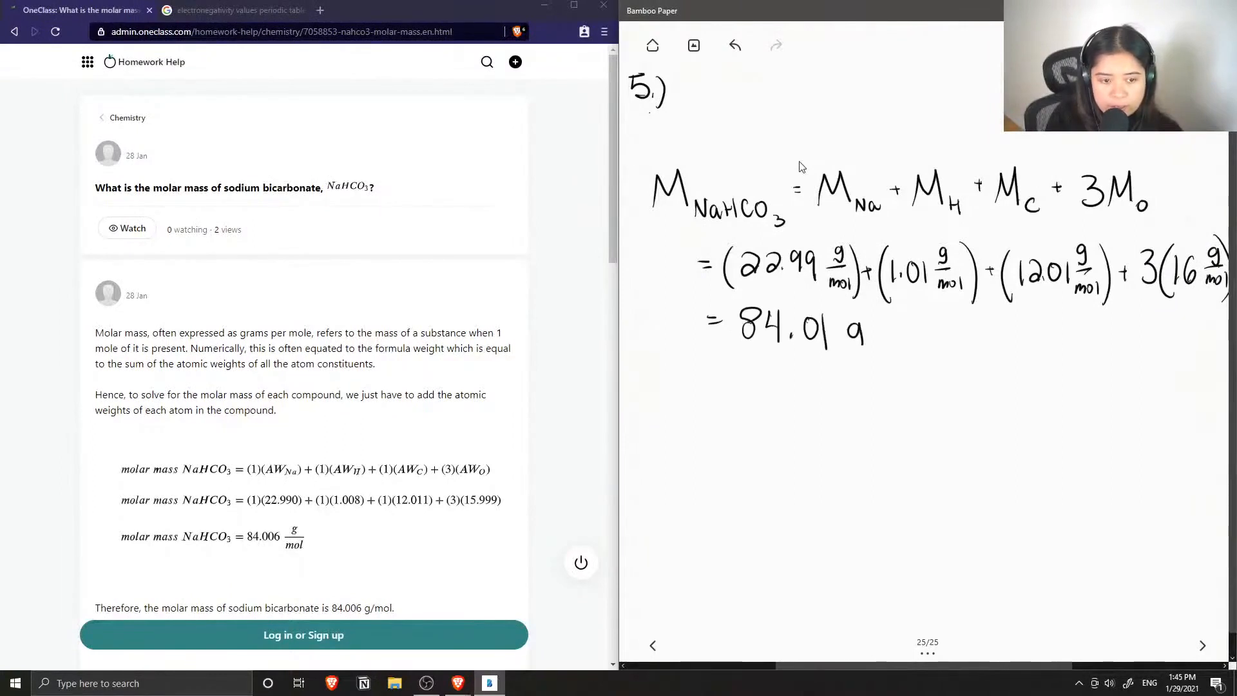
text(/mol)
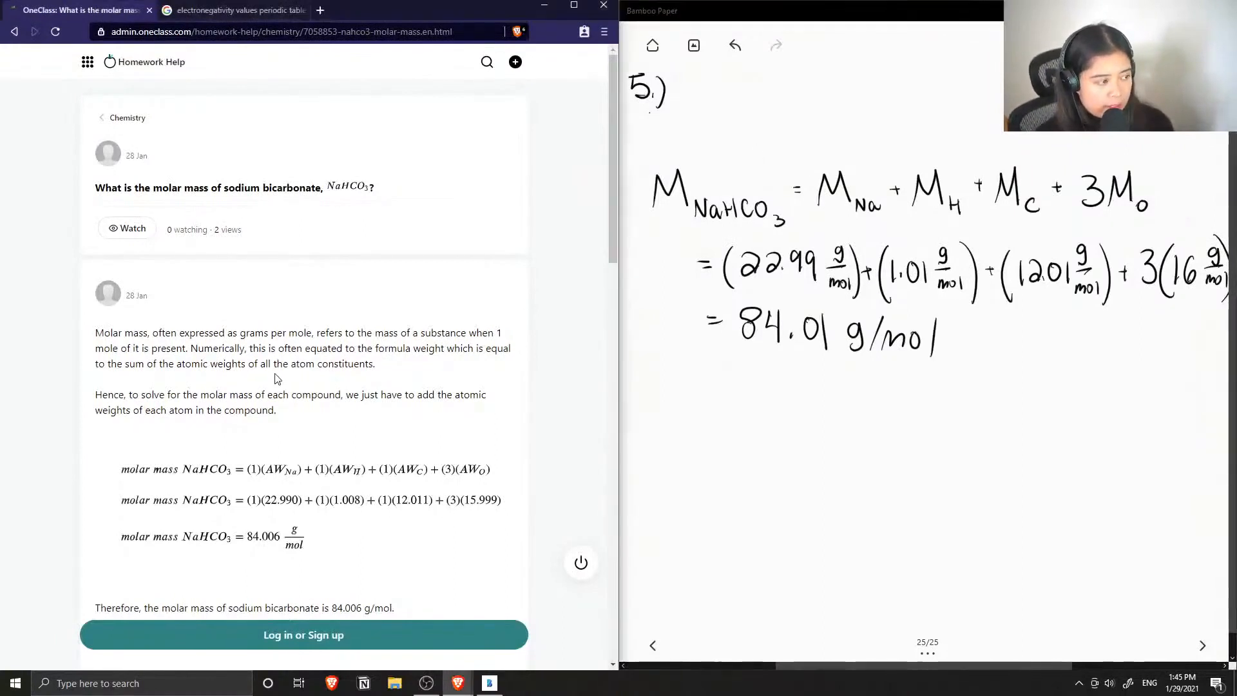
- Scroll the OneClass answer to its 84.006 g/mol conclusion and the Verify solution section
scroll(down, 3)
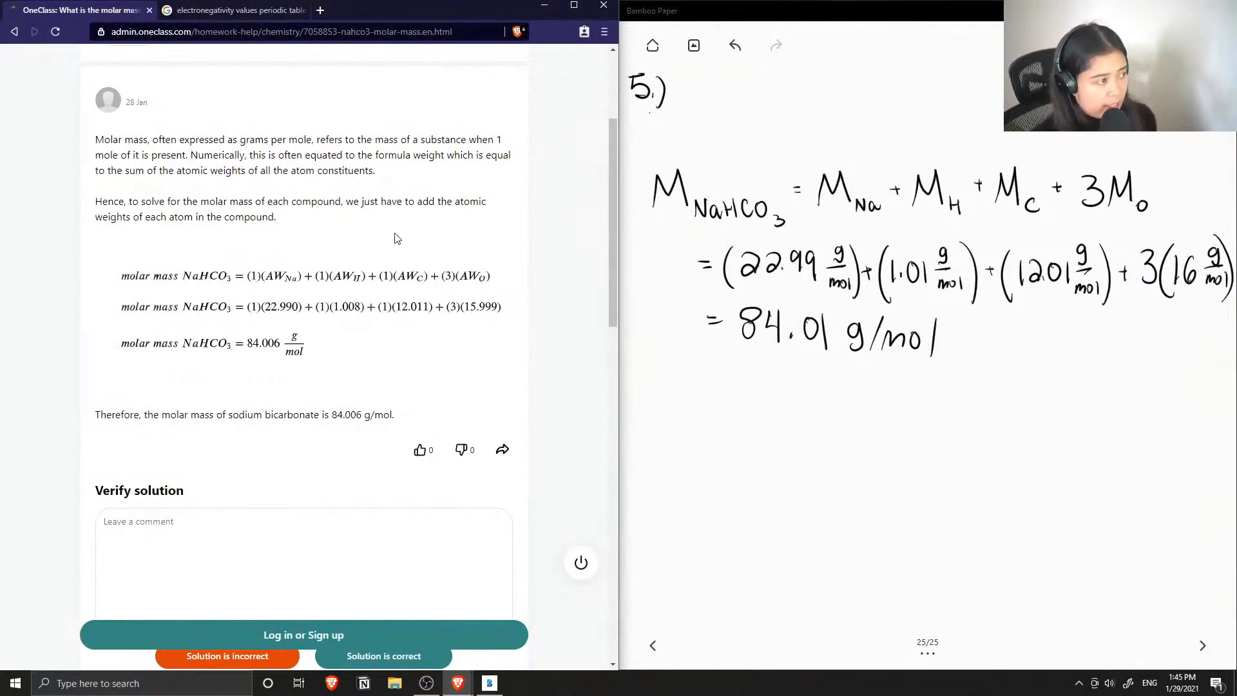
scroll(down, 3)
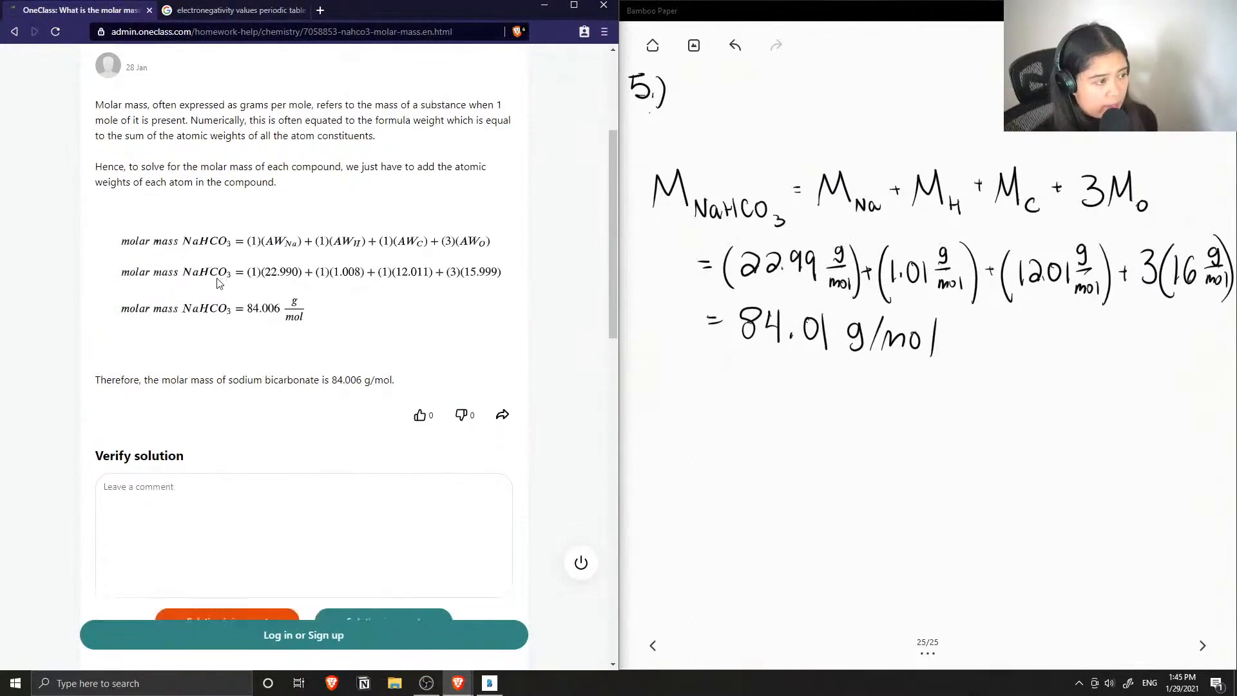
scroll(down, 3)
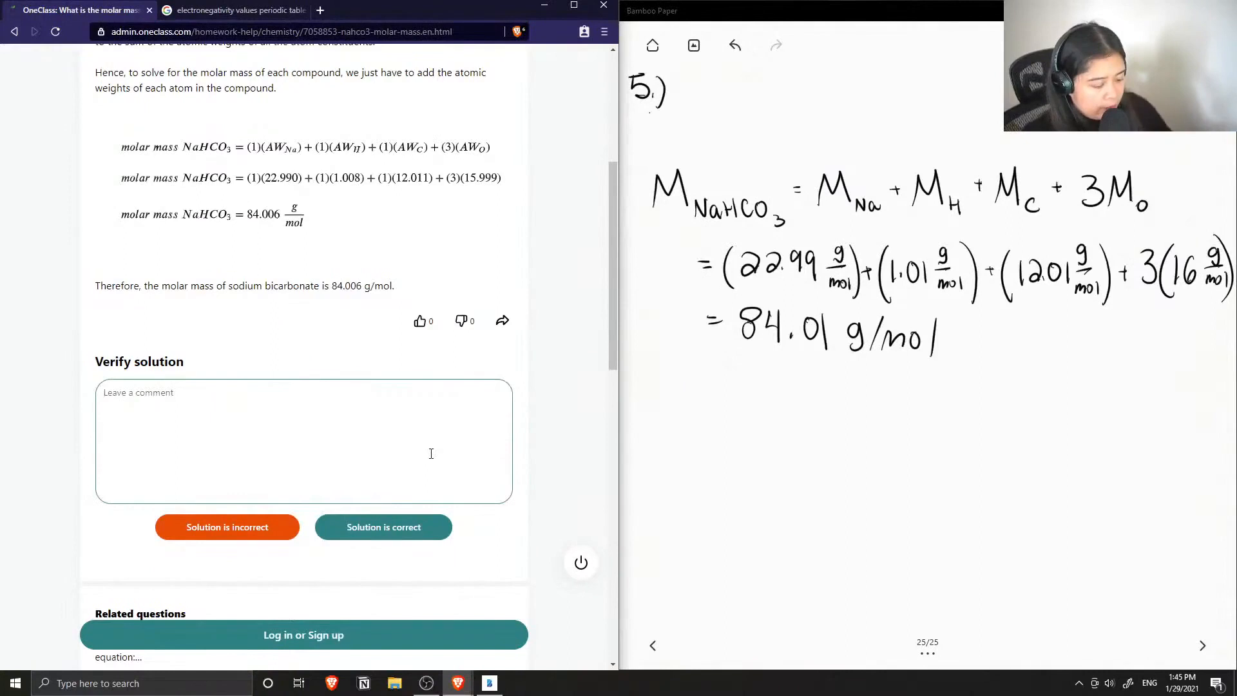
- Comment "This solution is correct! Great answer." and mark the solution correct
text(This solution is correct! Great a)
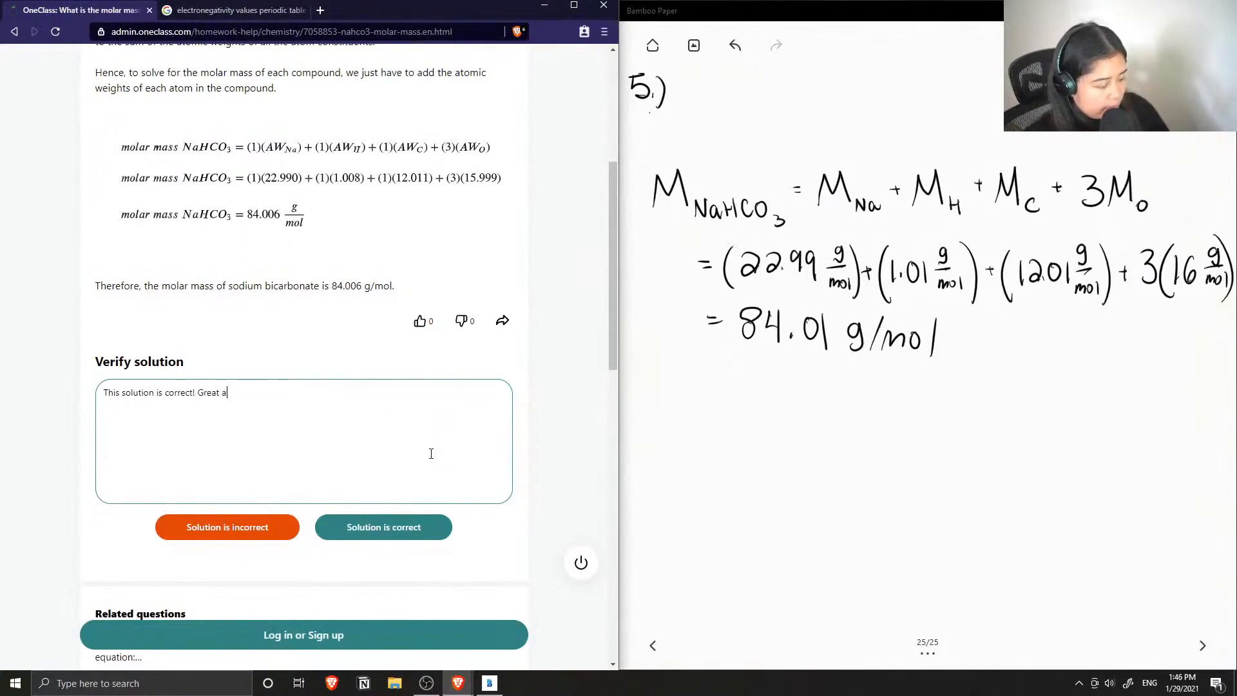
text(nswer.)
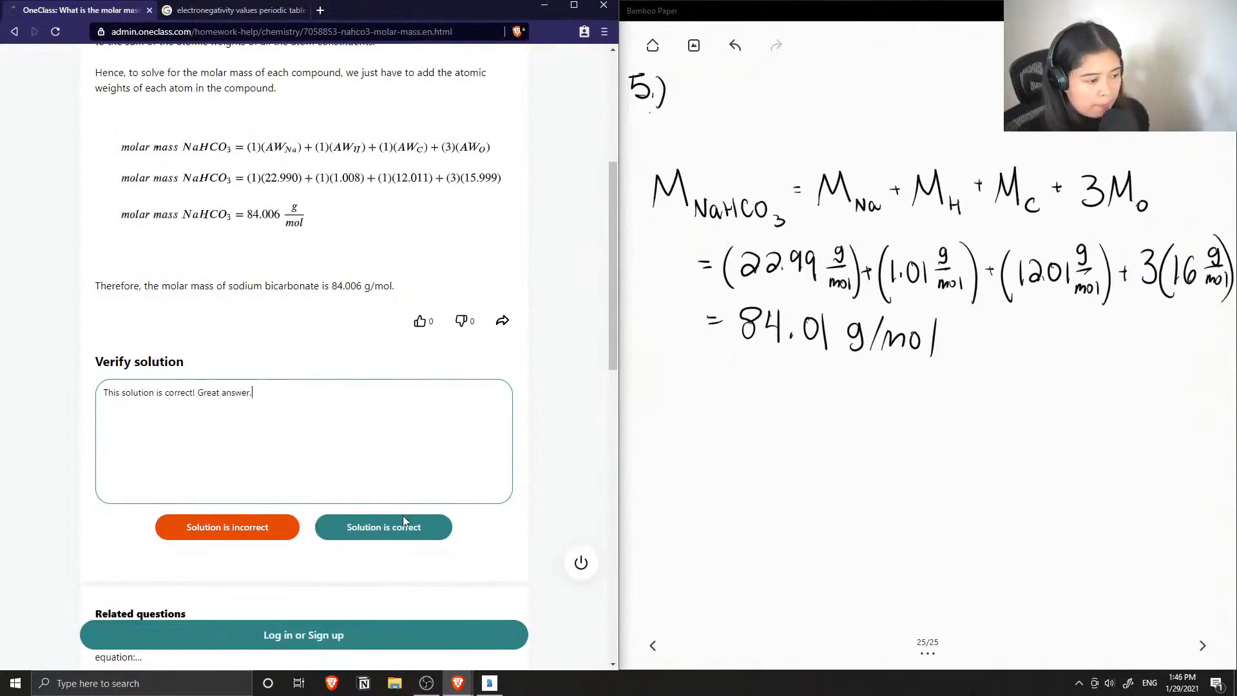
click(383, 527)
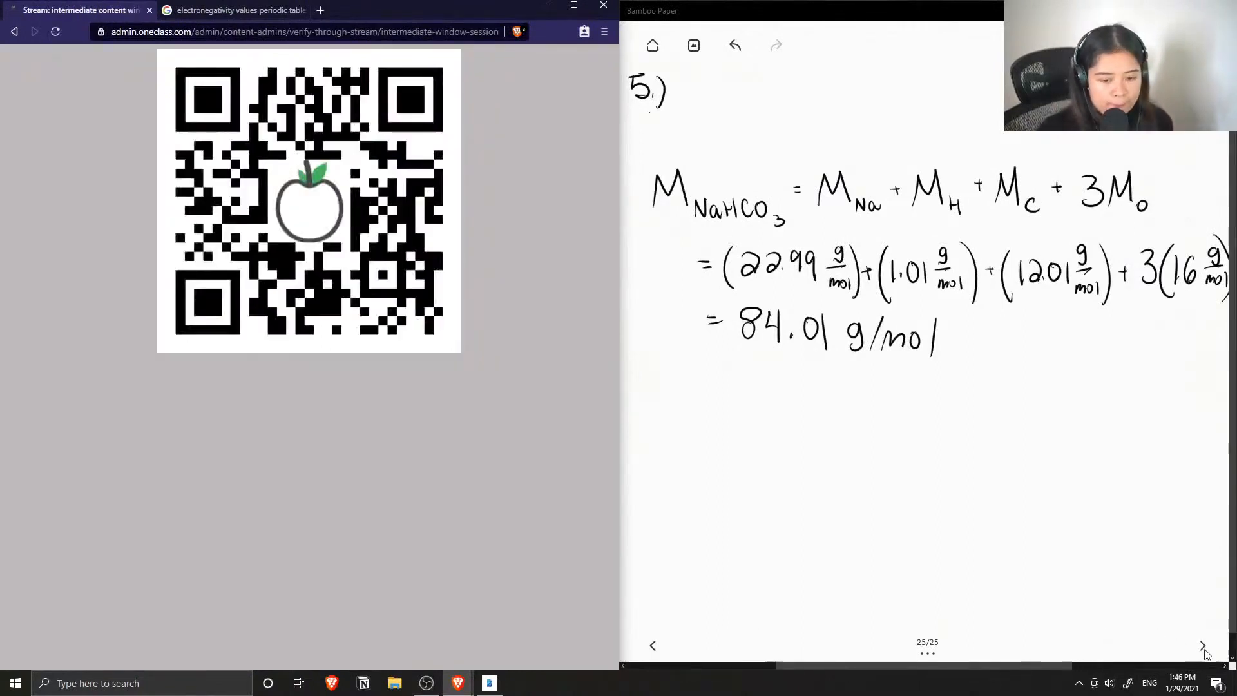